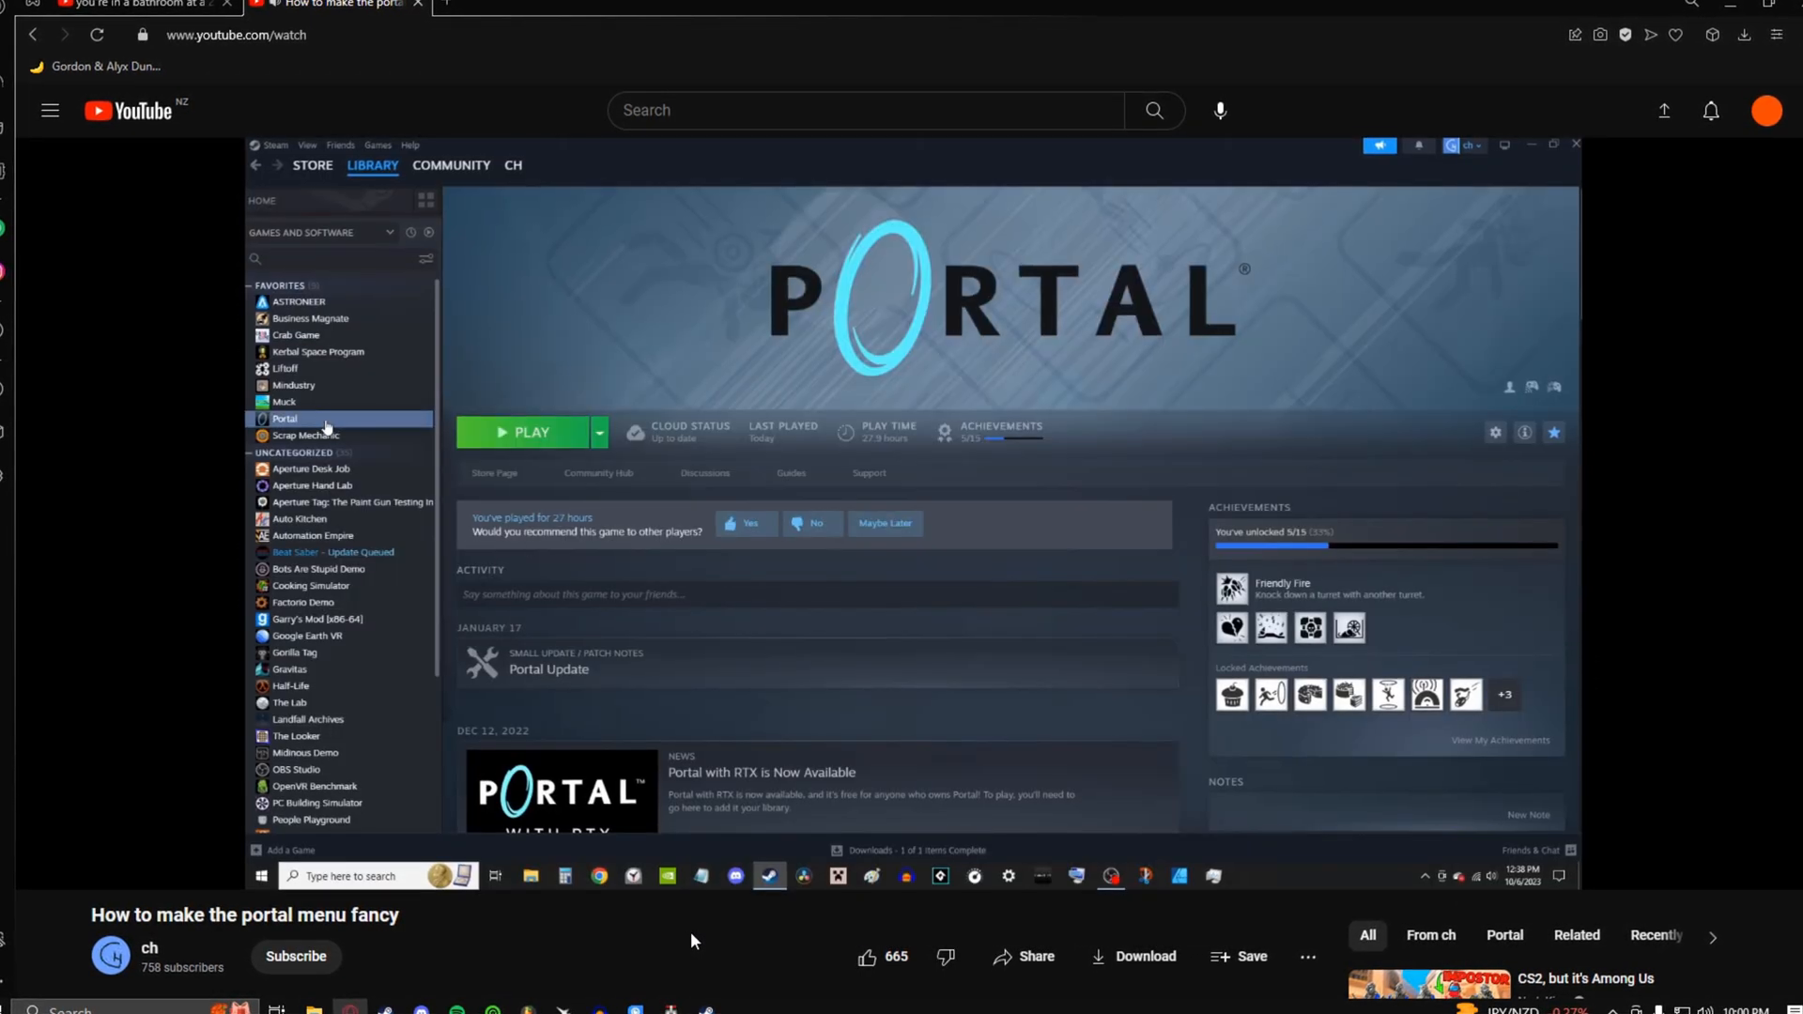
{"action": "left_click", "coordinate": [1494, 432]}
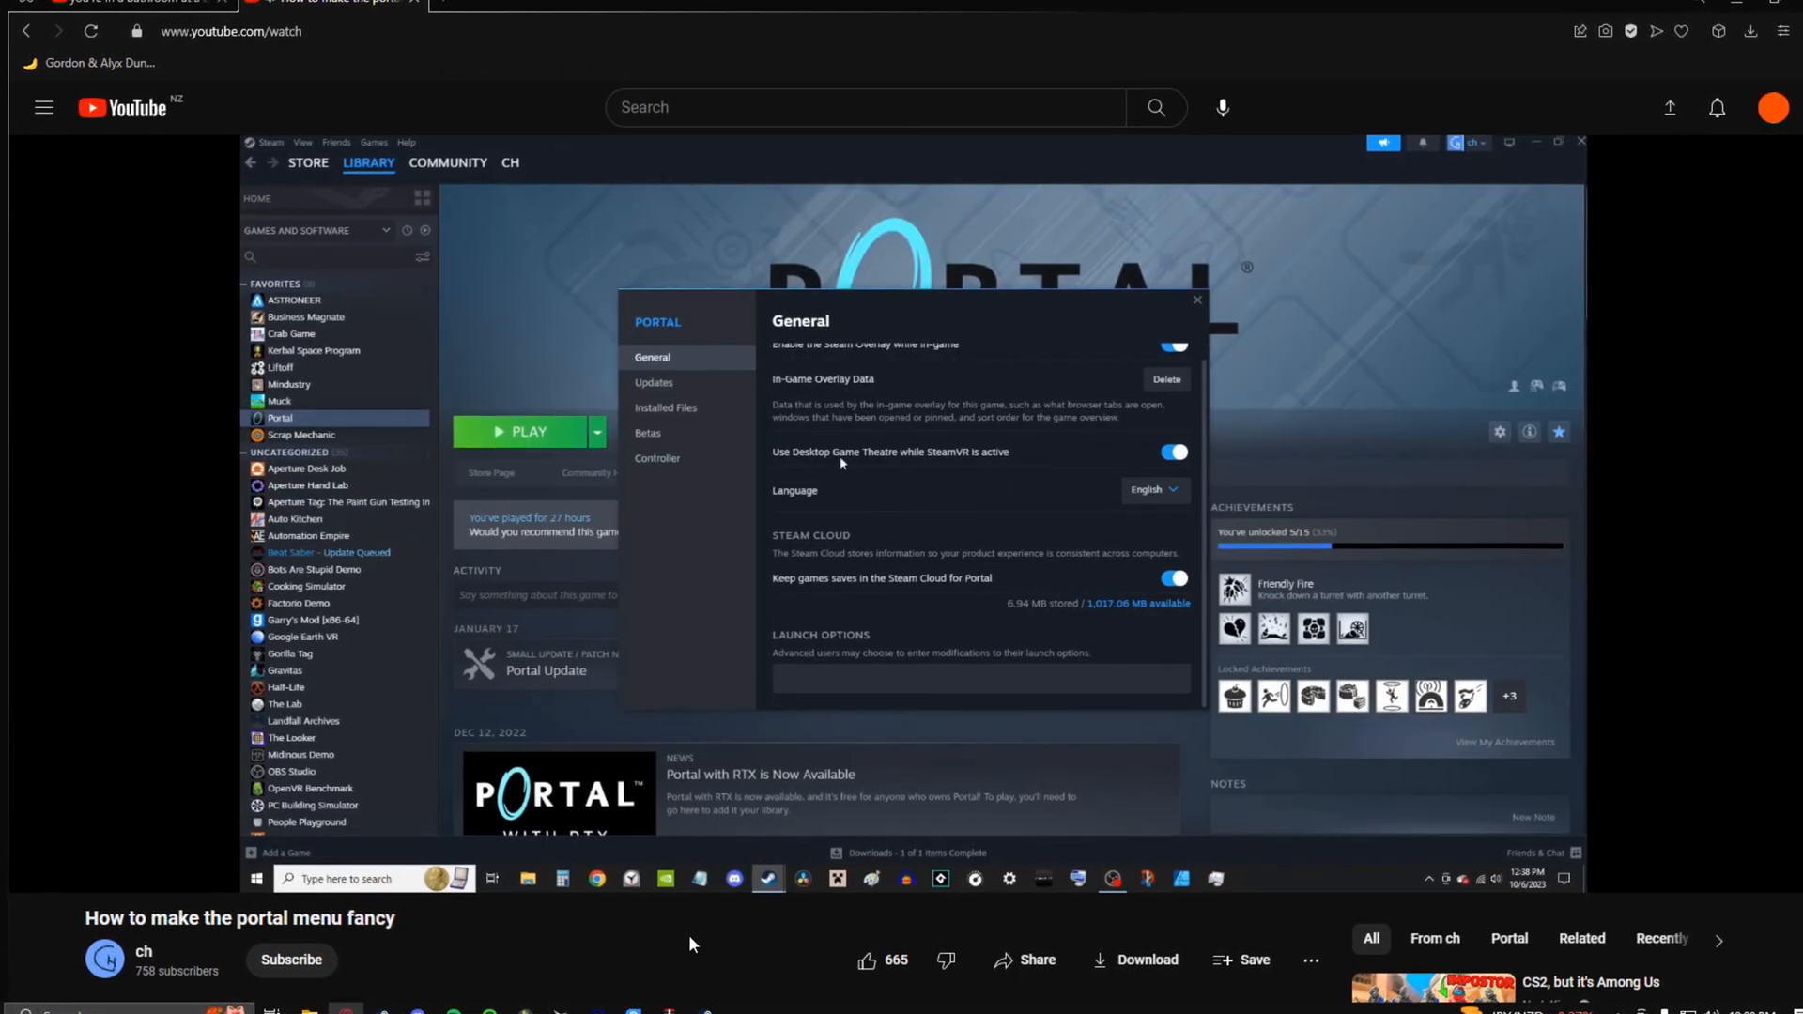
{"action": "left_click", "coordinate": [978, 680]}
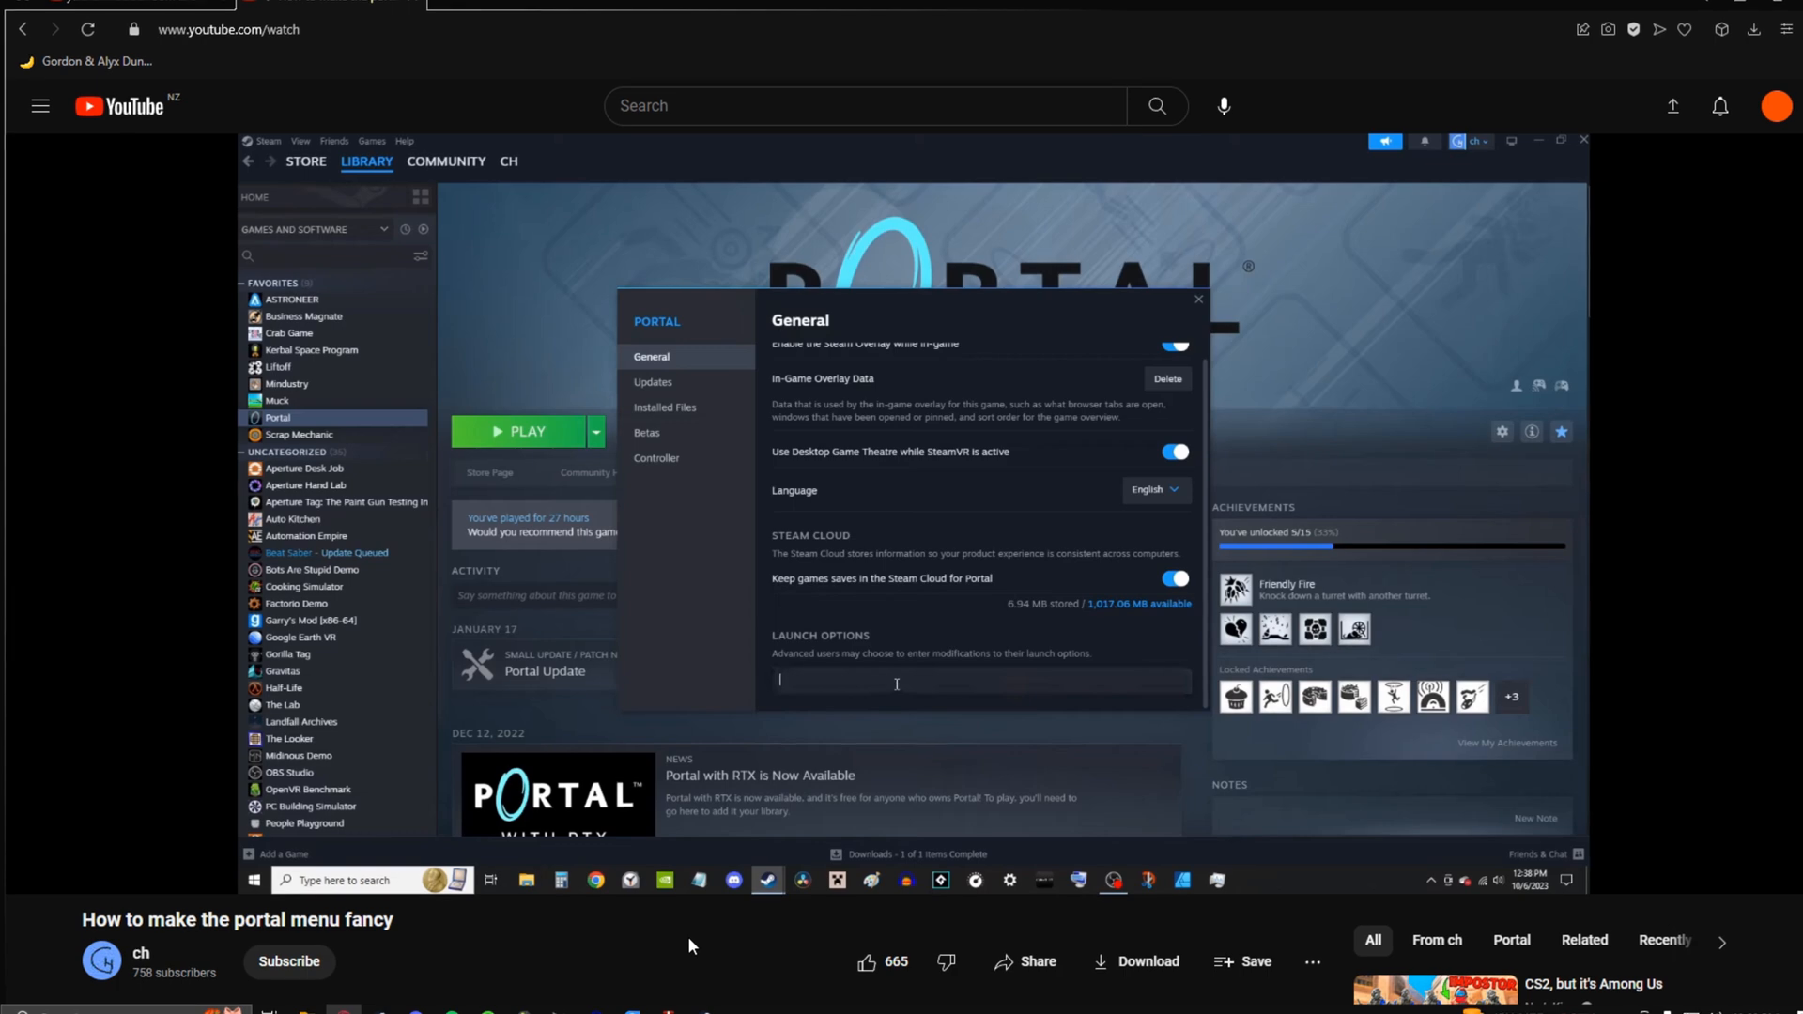